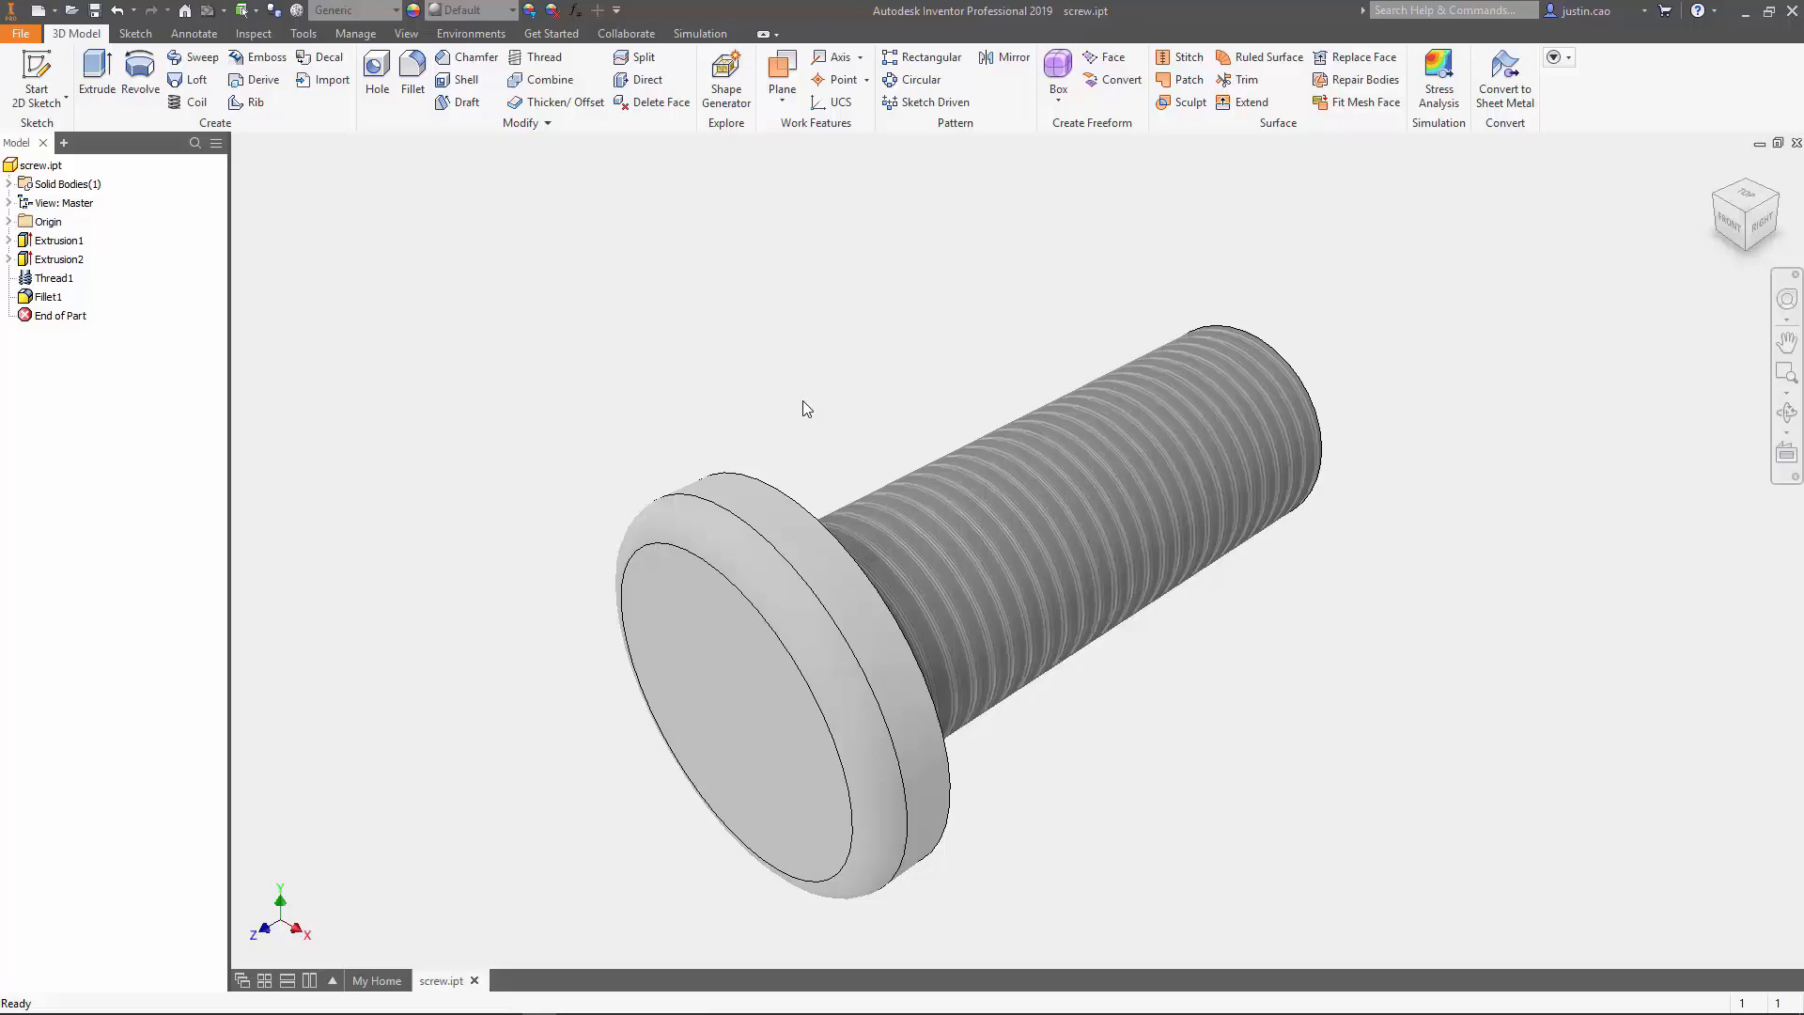
pyautogui.moveTo(799, 402)
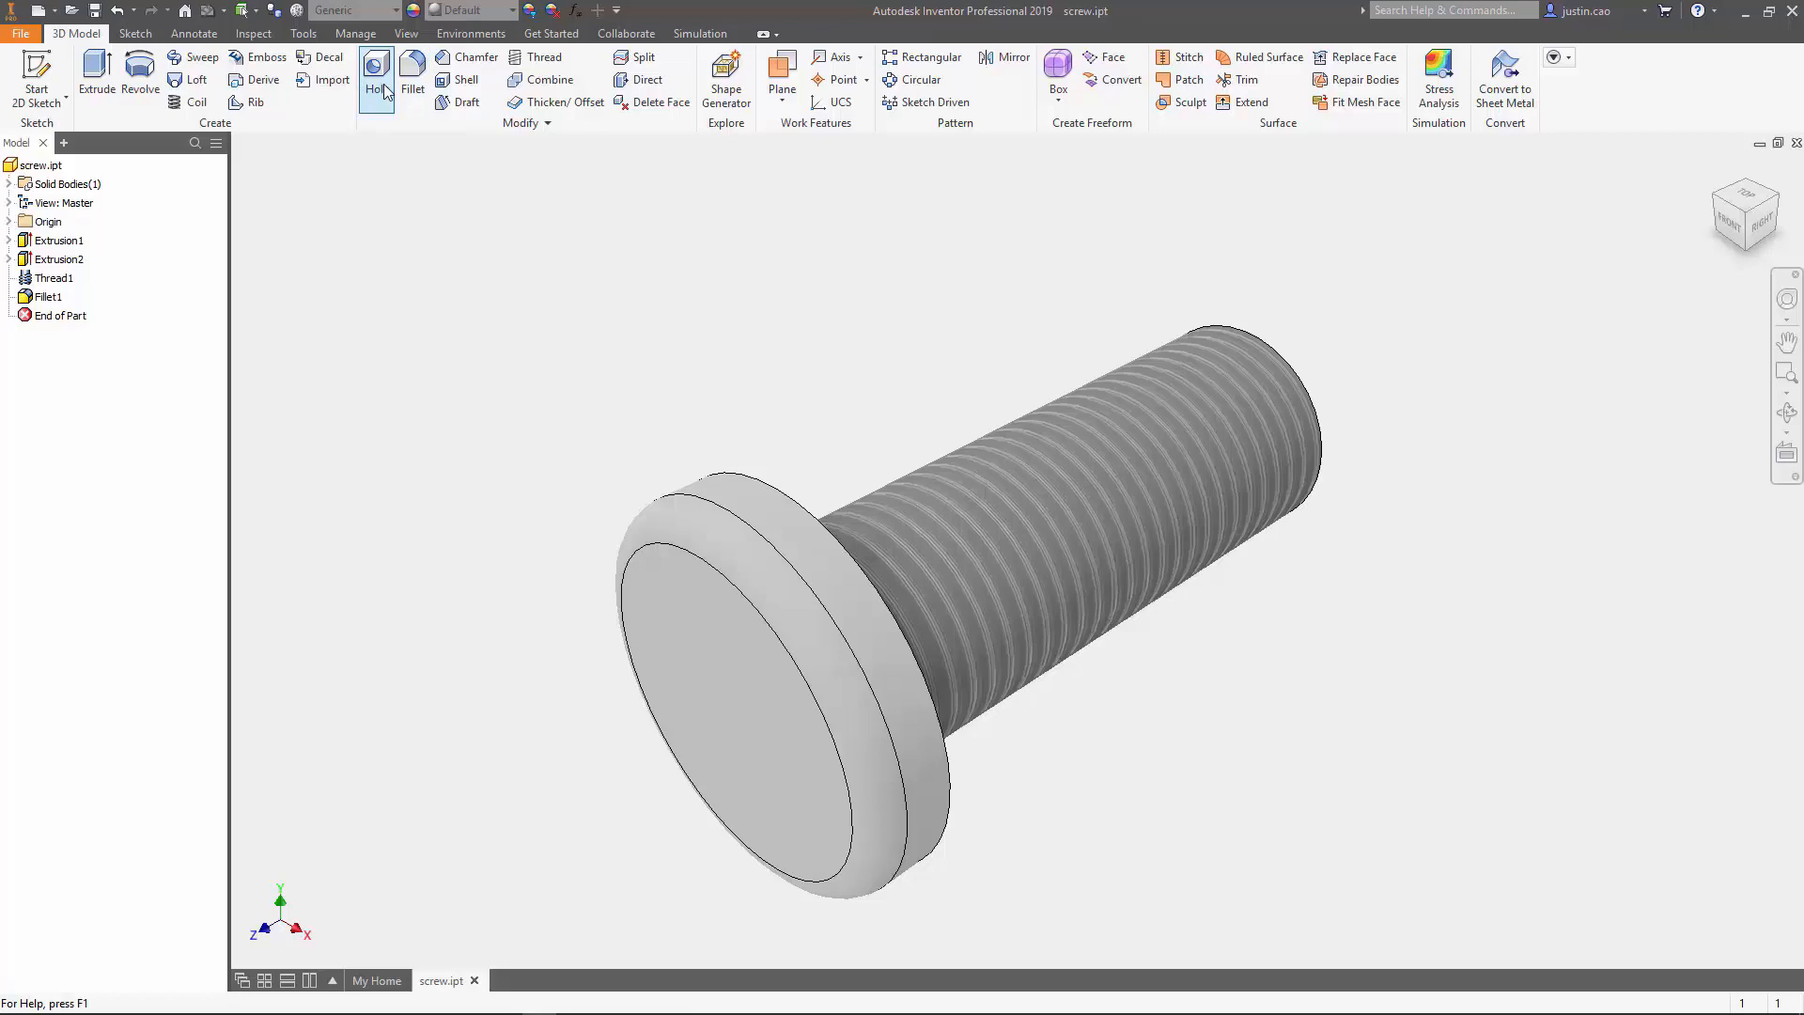
# Start a Hole feature on the screw and browse the preset list, keeping Last used.
pyautogui.click(375, 68)
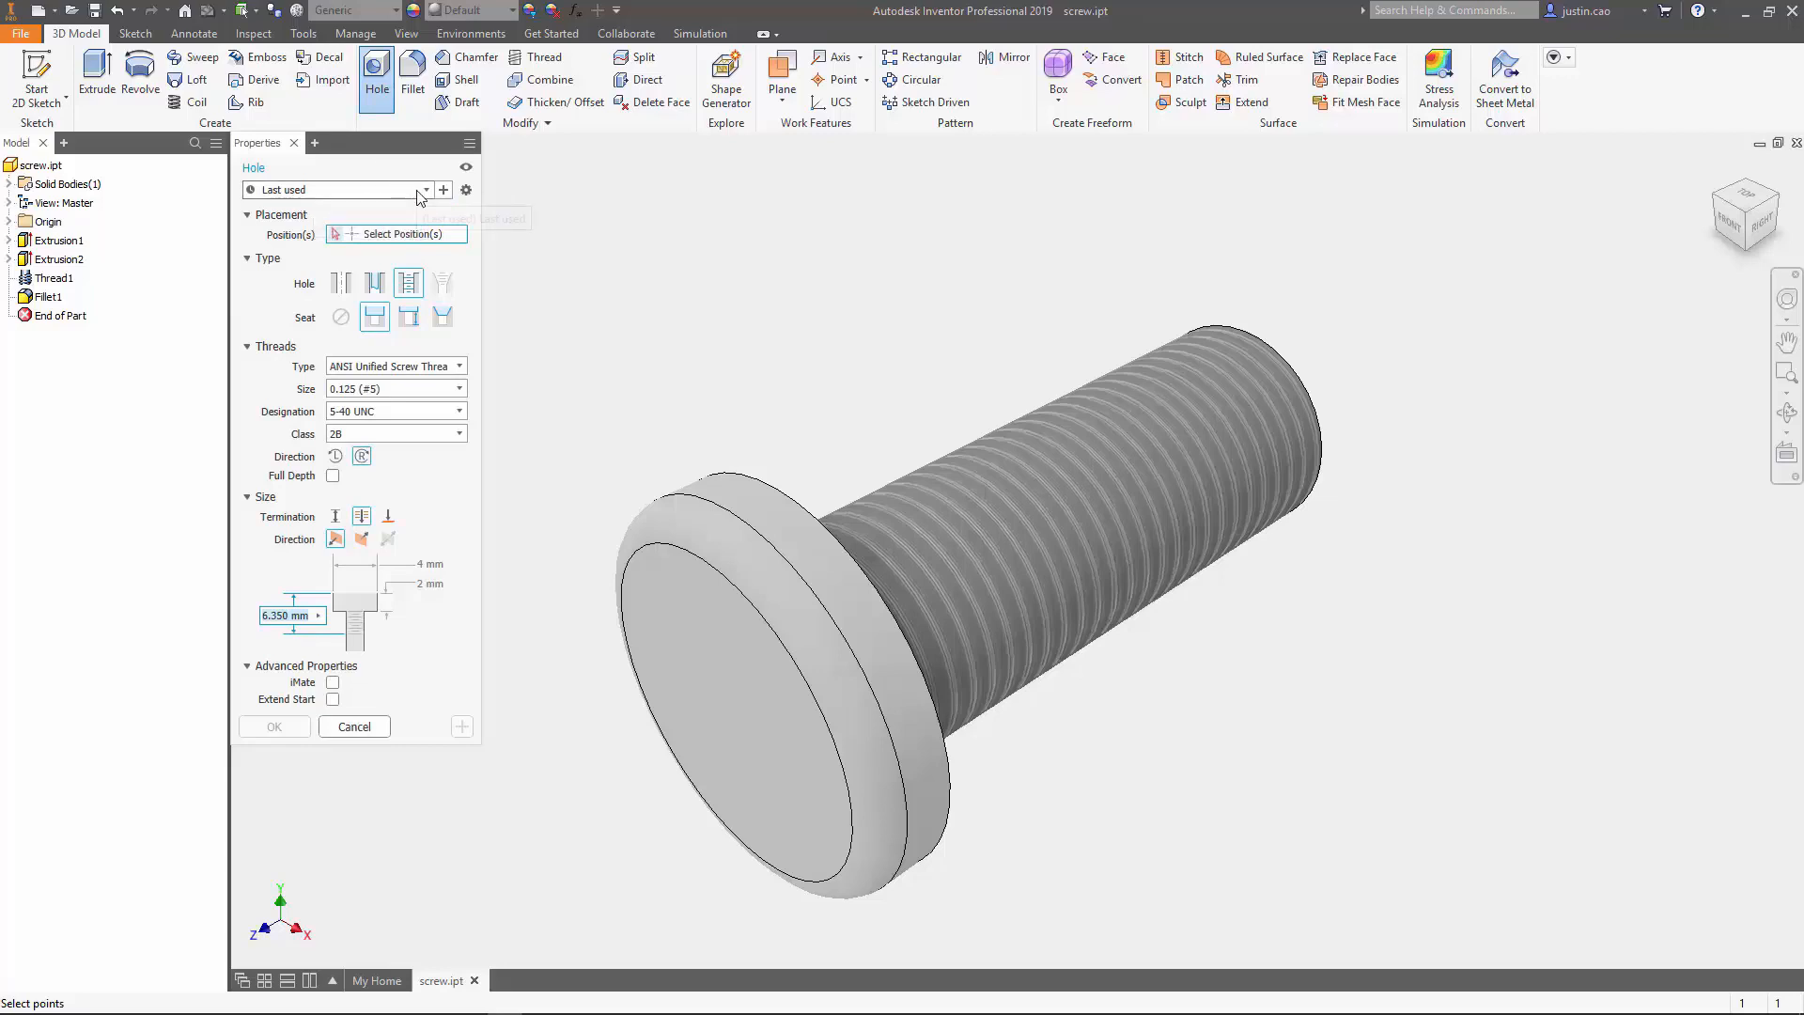
pyautogui.click(425, 190)
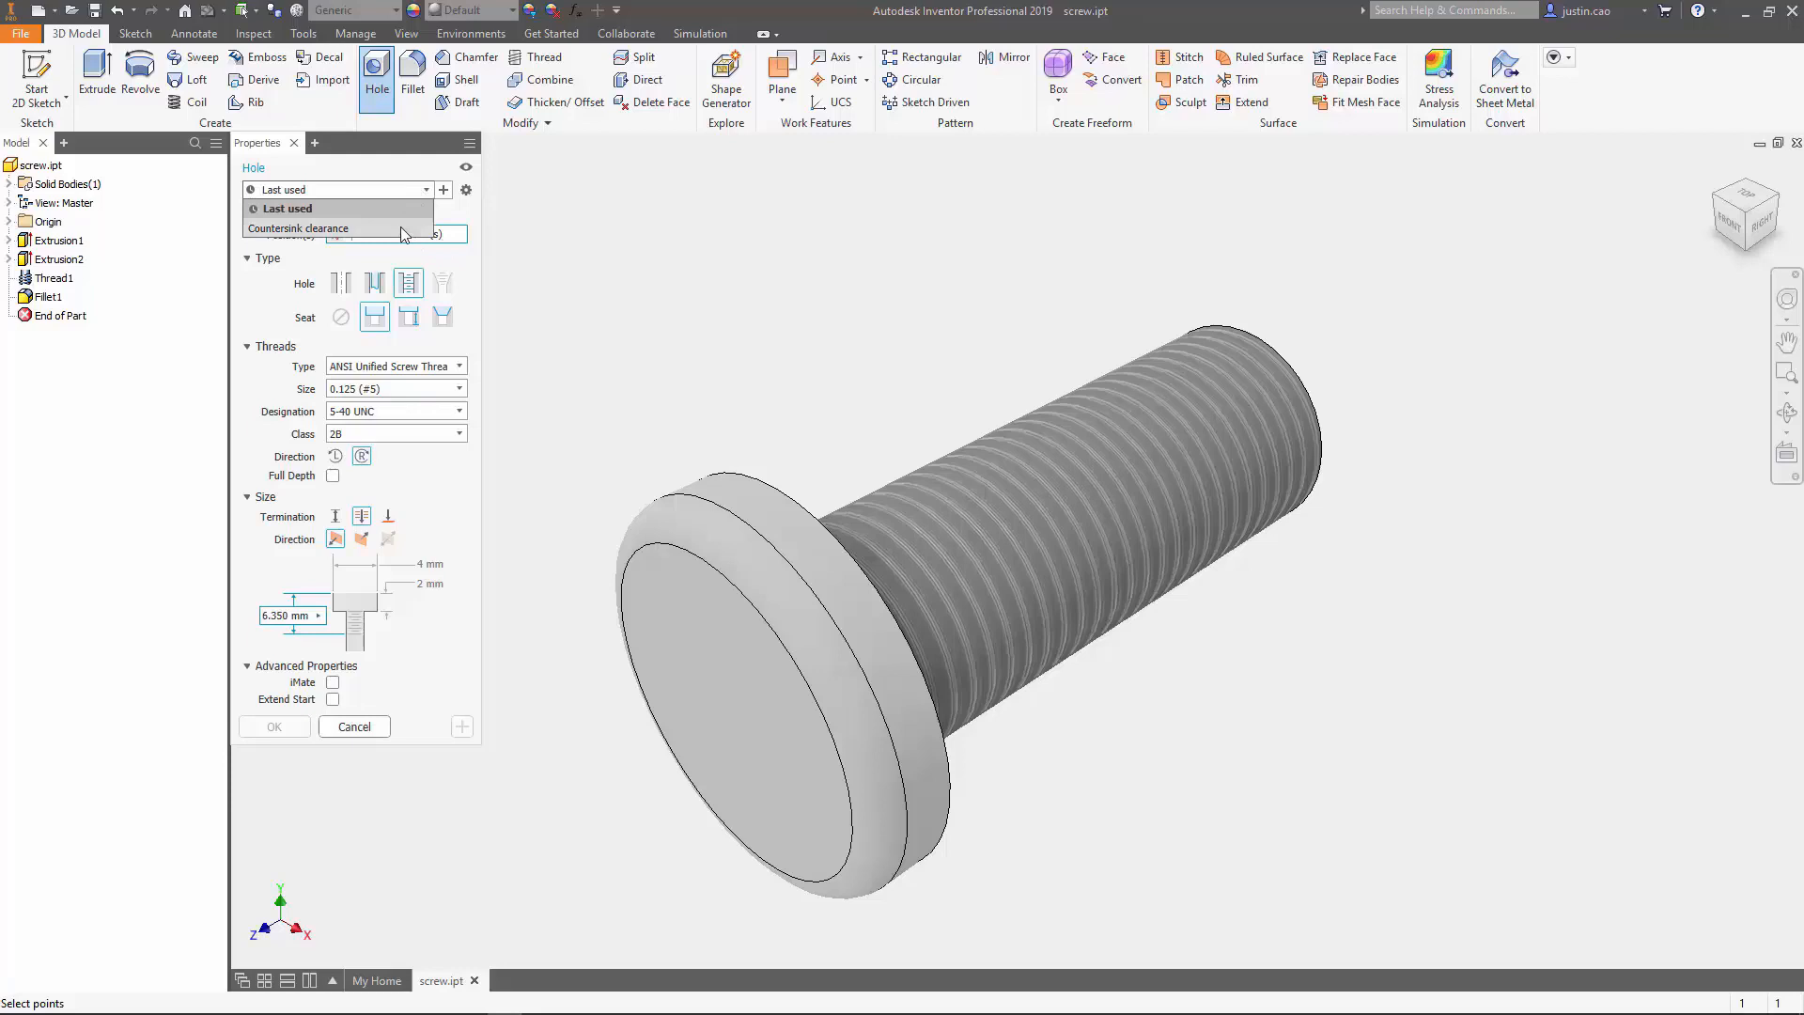
pyautogui.click(287, 209)
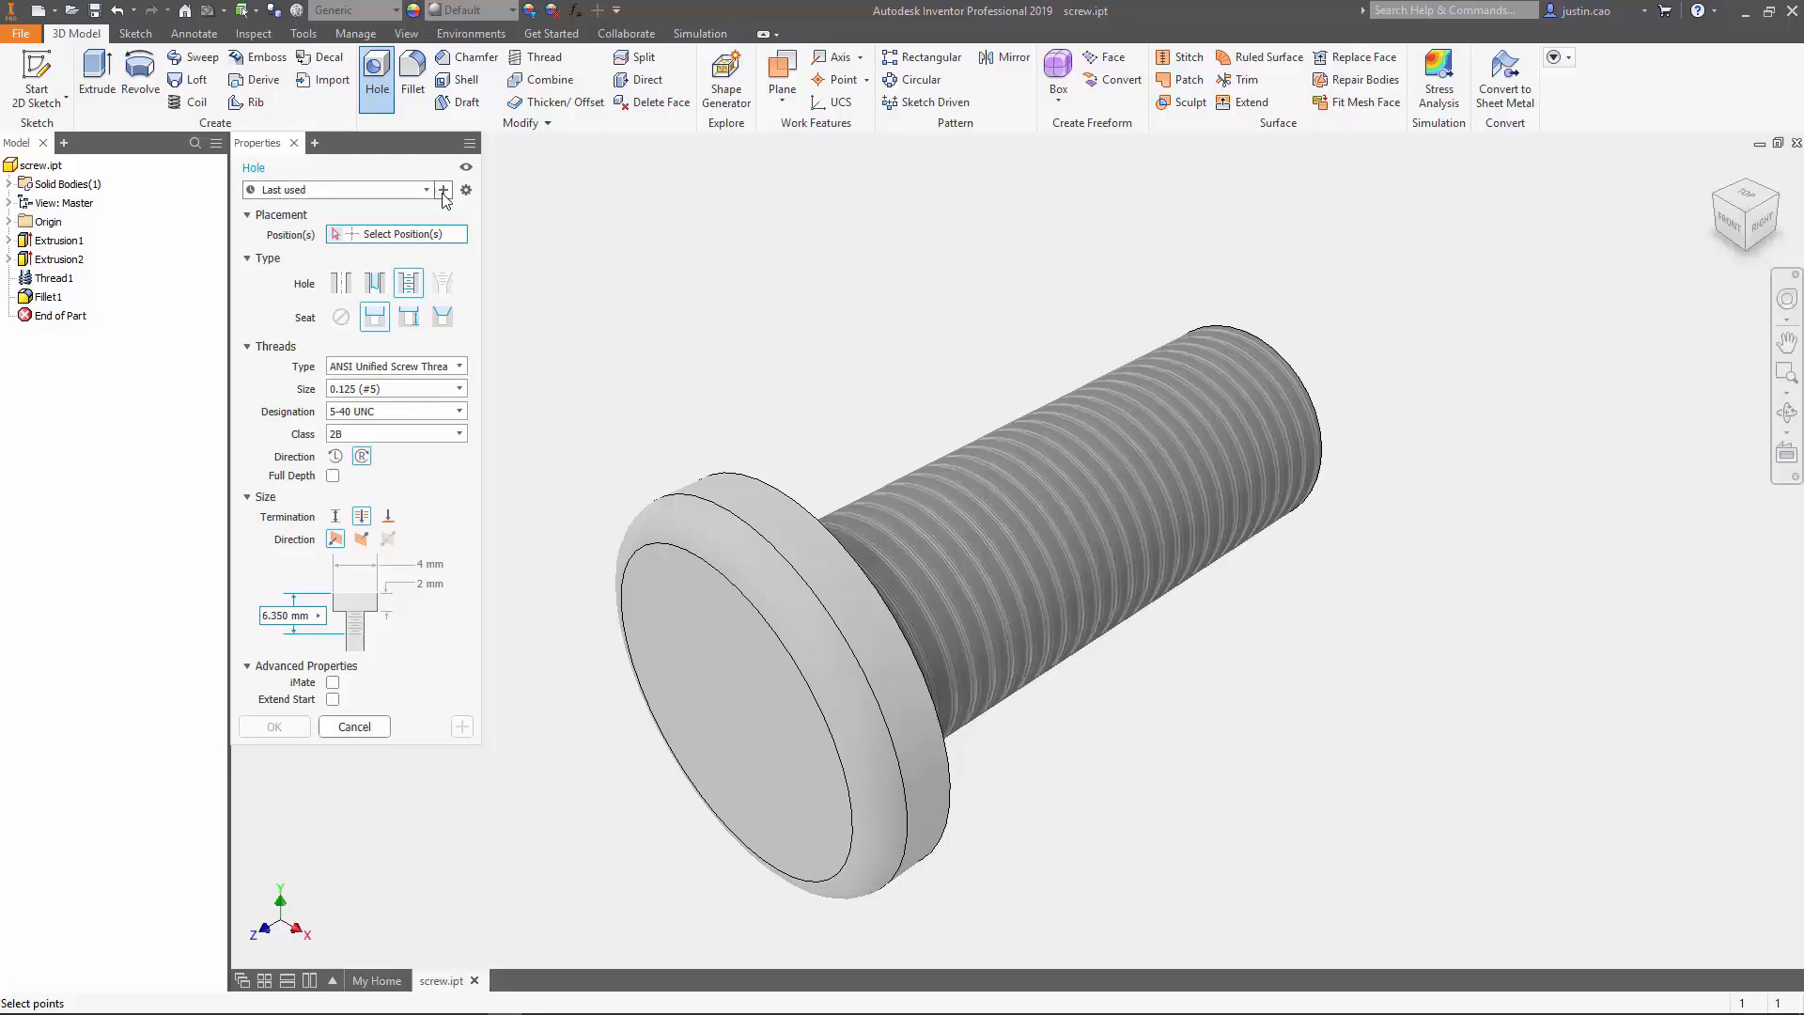
# Make it a Clearance hole for a 1/4 ANSI Unified Hex Head Bolt with a different seat.
pyautogui.click(443, 190)
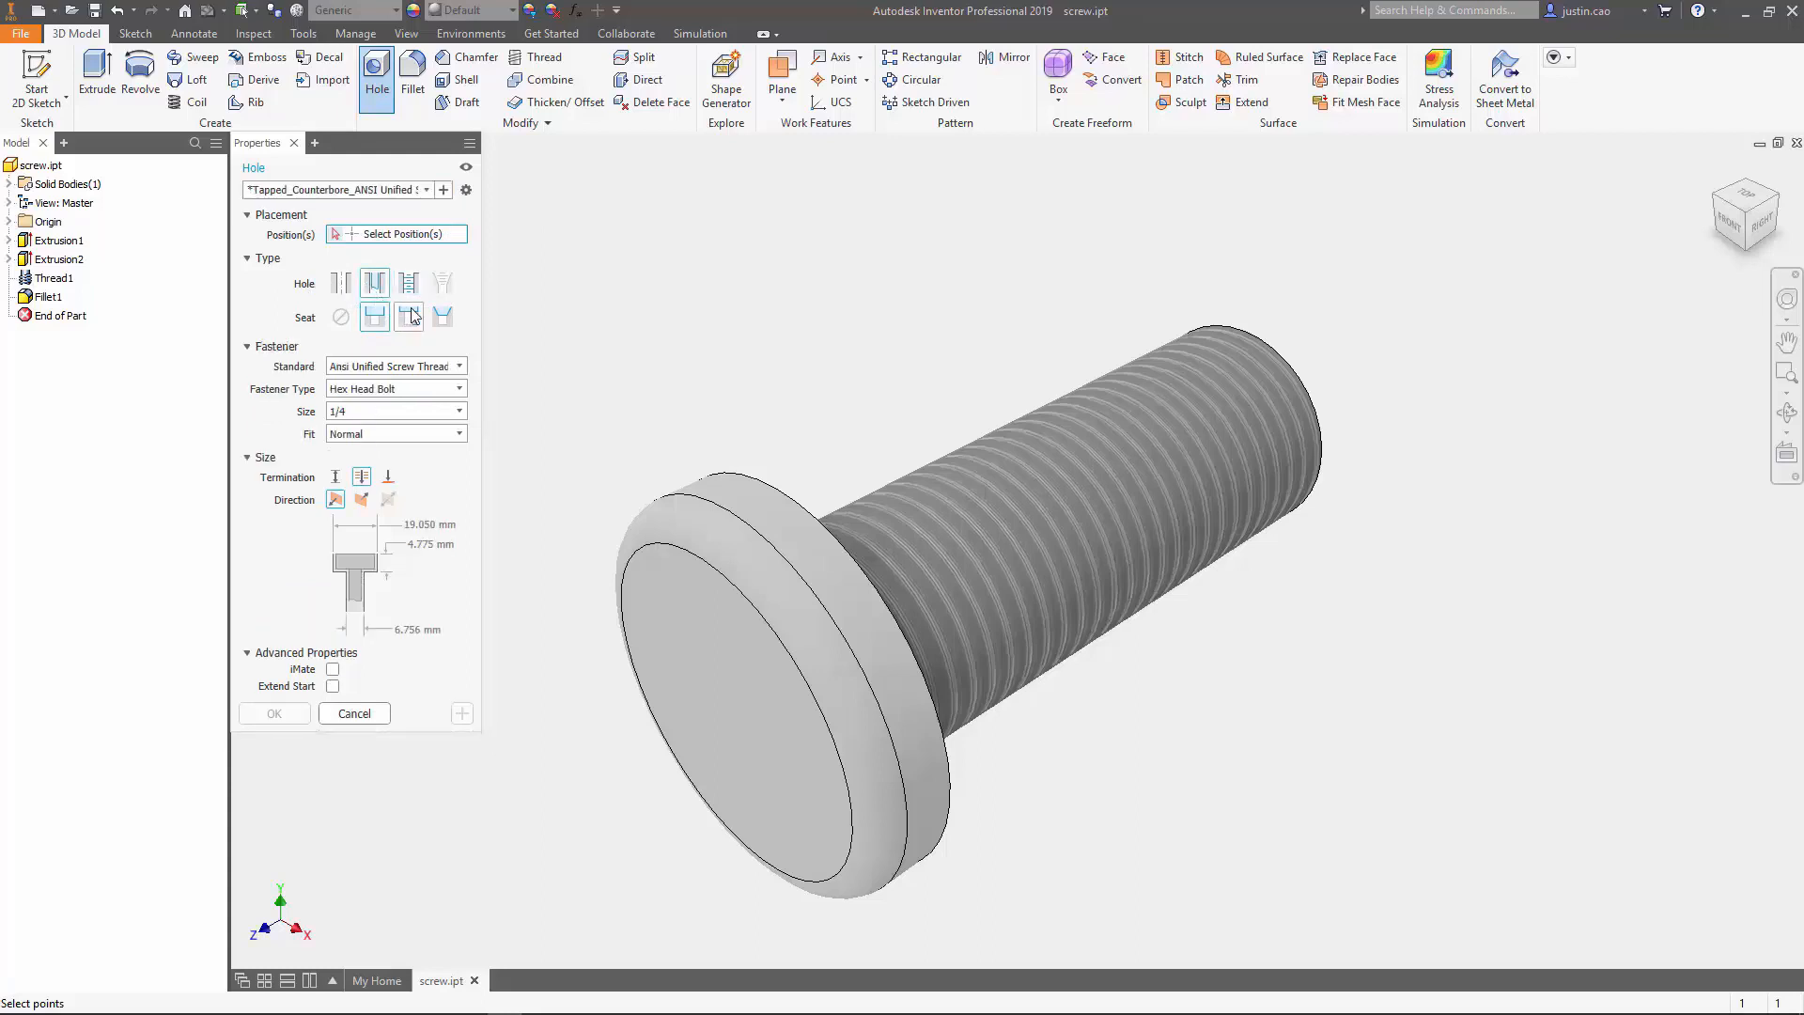
pyautogui.click(407, 317)
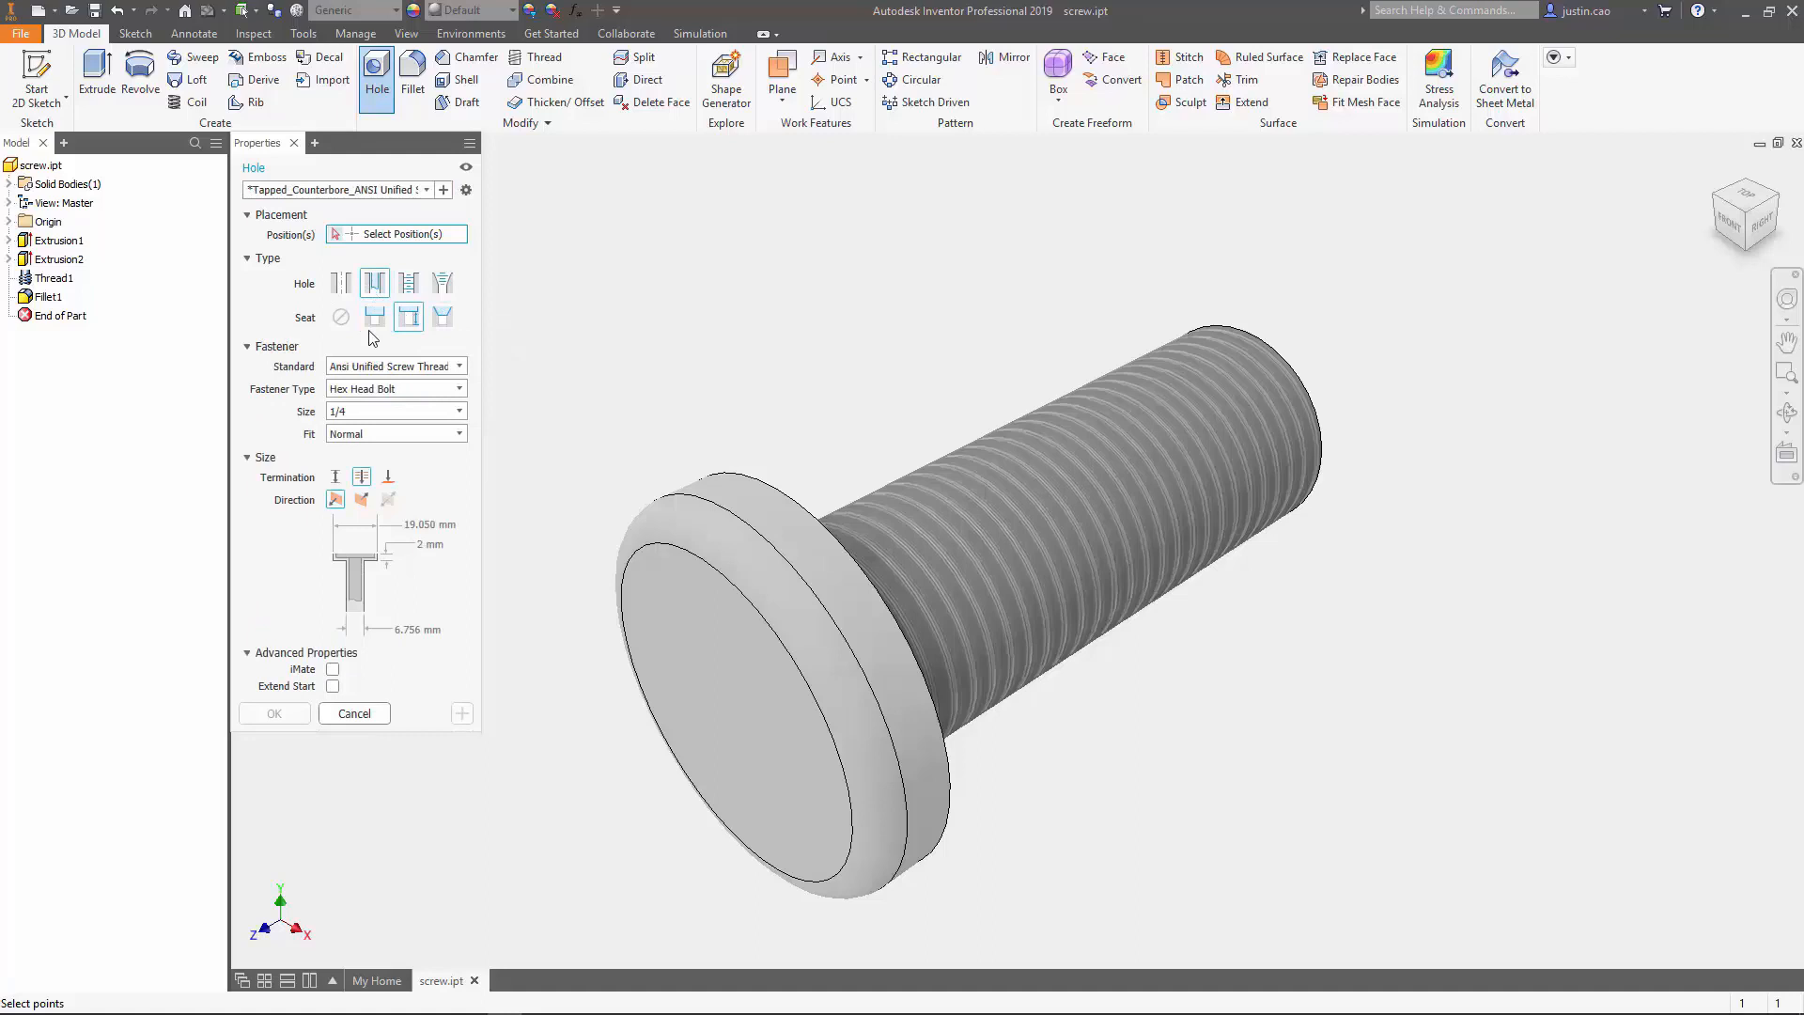
pyautogui.moveTo(276, 481)
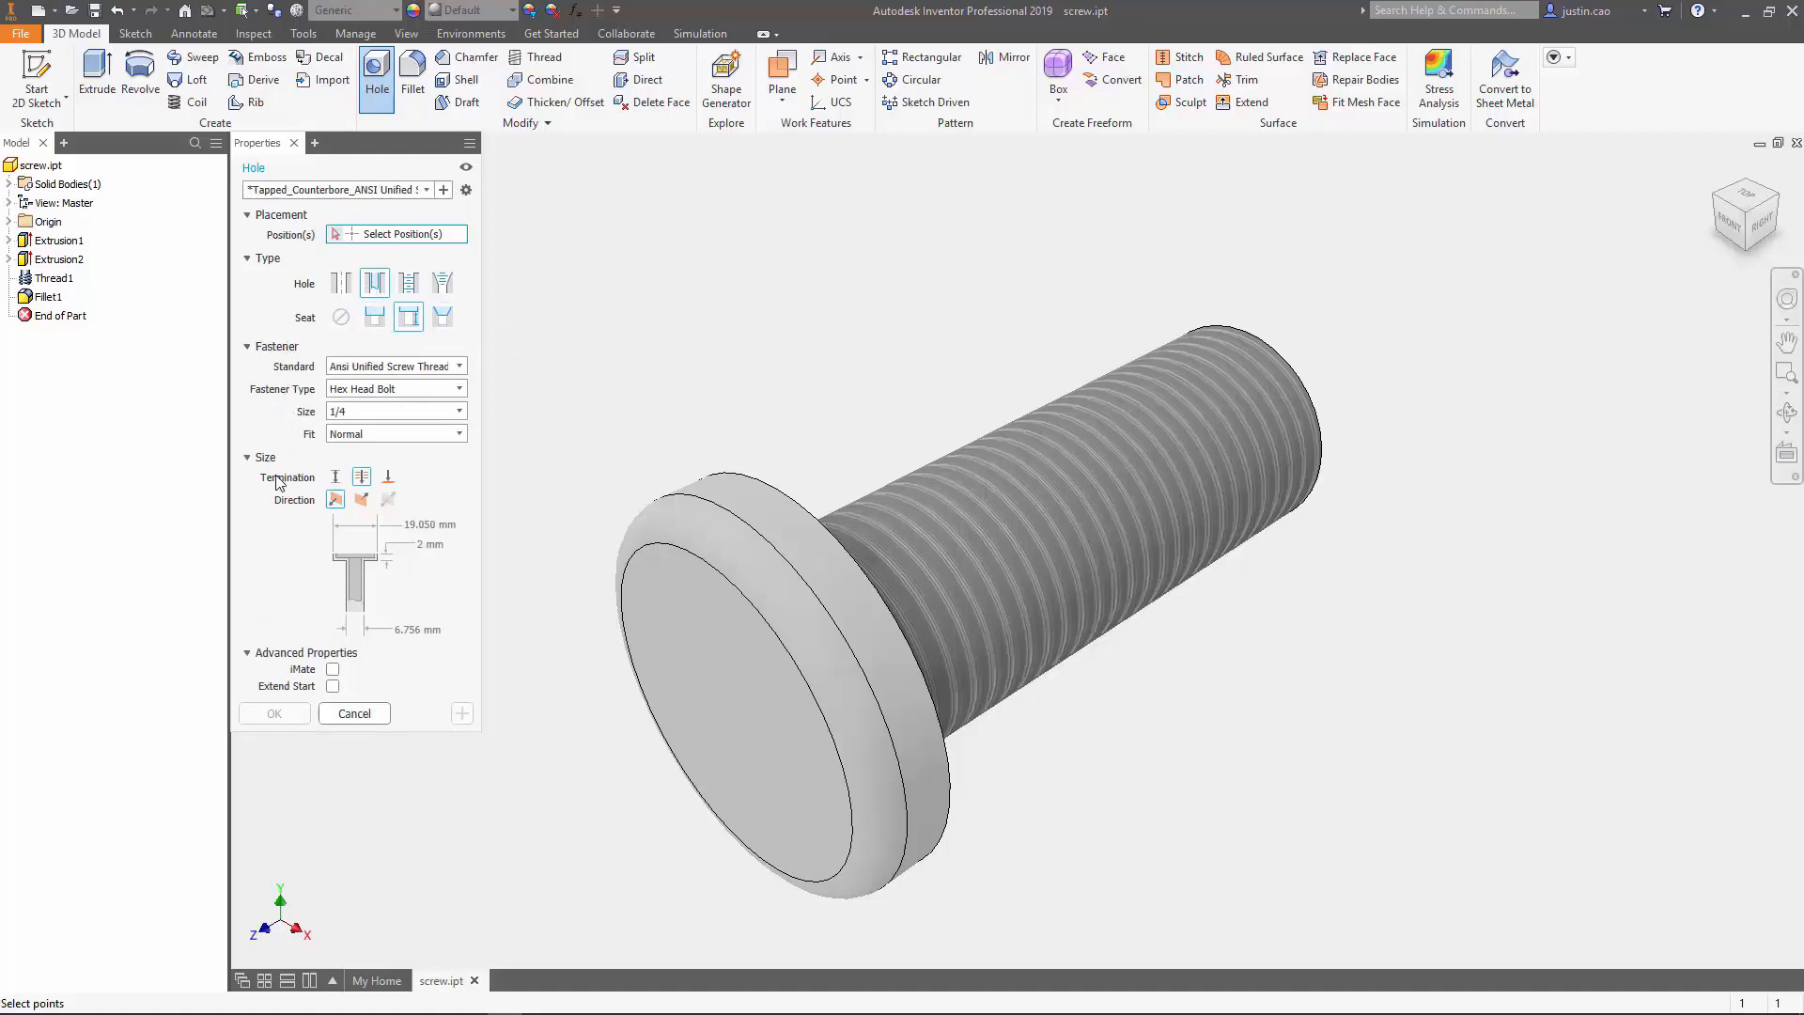
pyautogui.moveTo(280, 449)
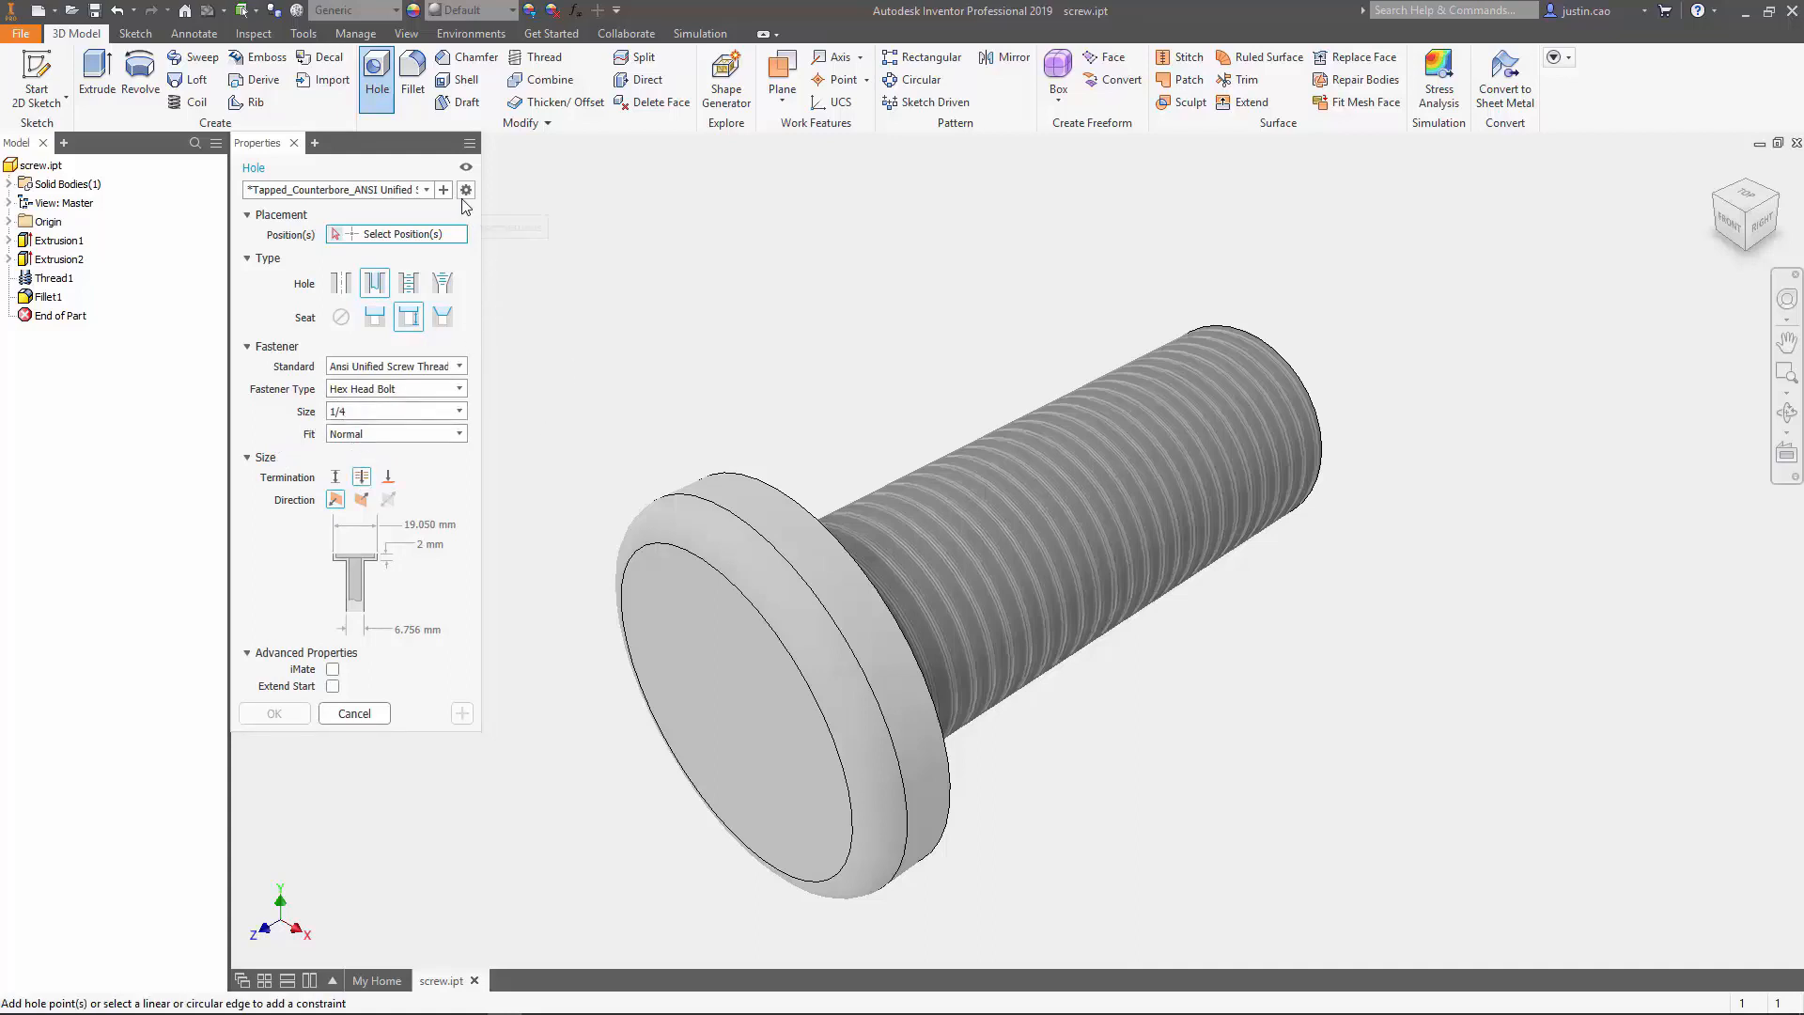
# Save the current clearance-hole settings as a new preset named 'hole 2'.
pyautogui.click(466, 190)
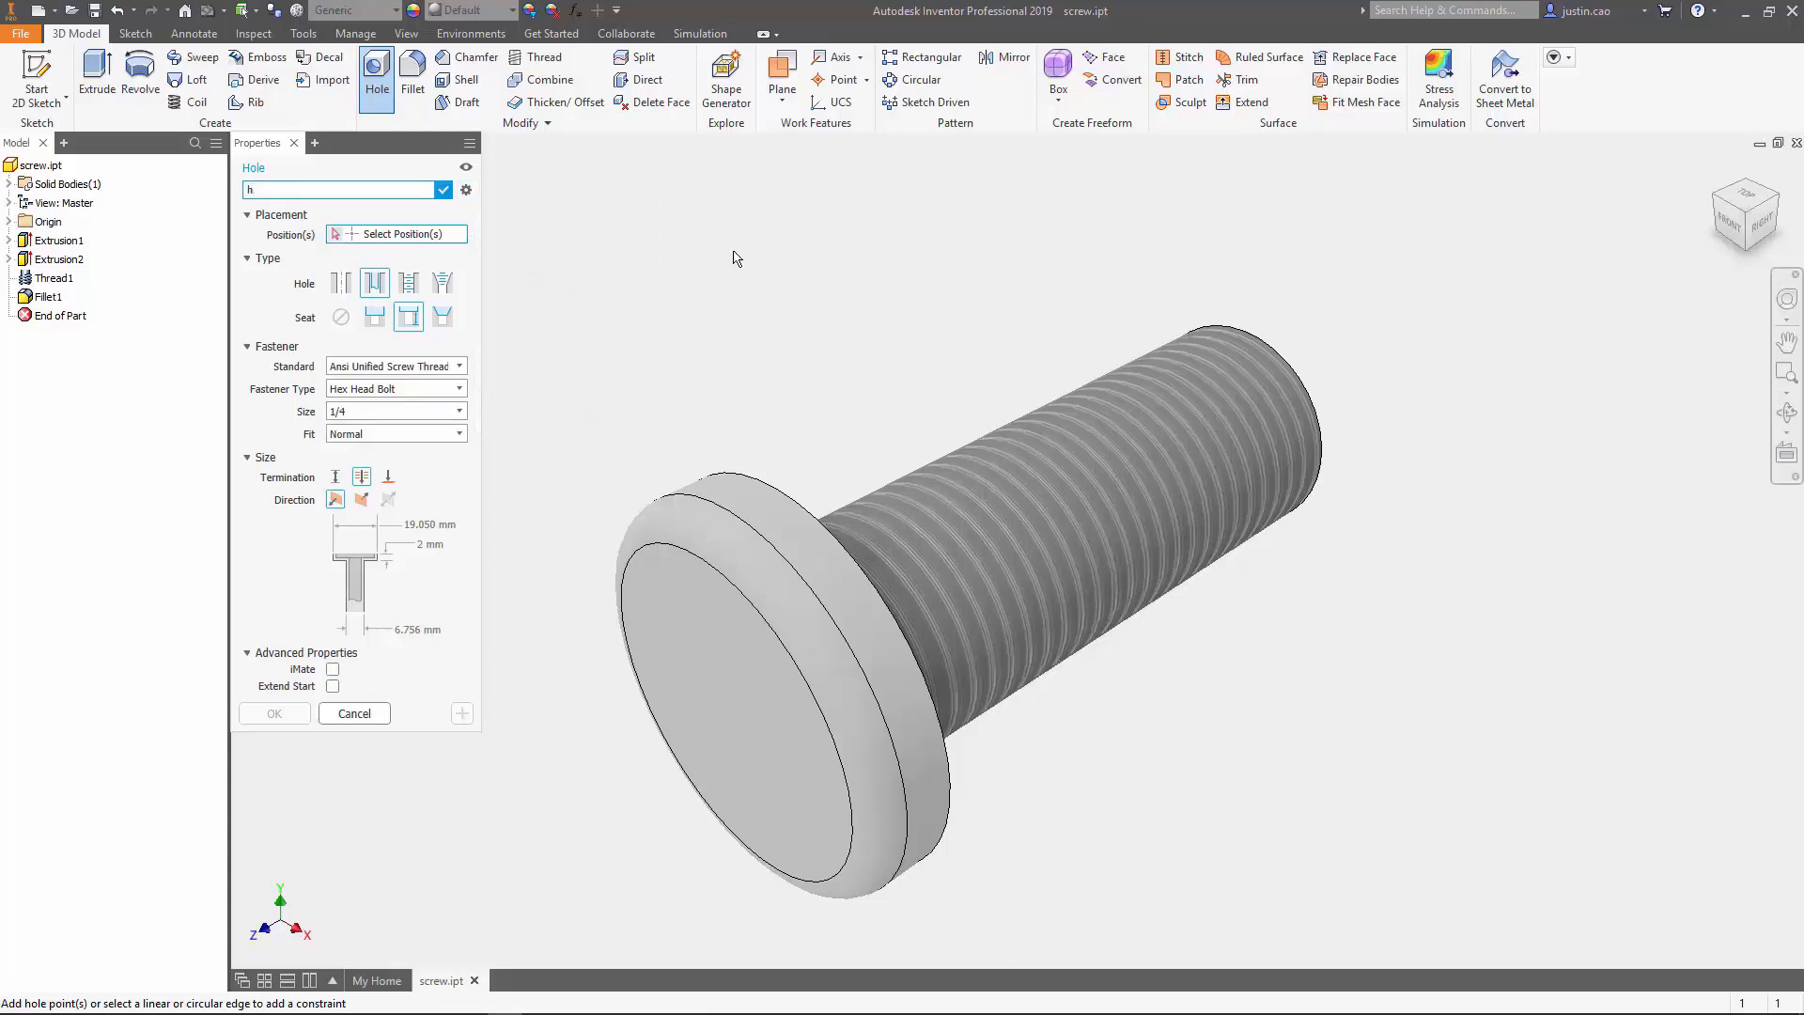
pyautogui.write('hole 2')
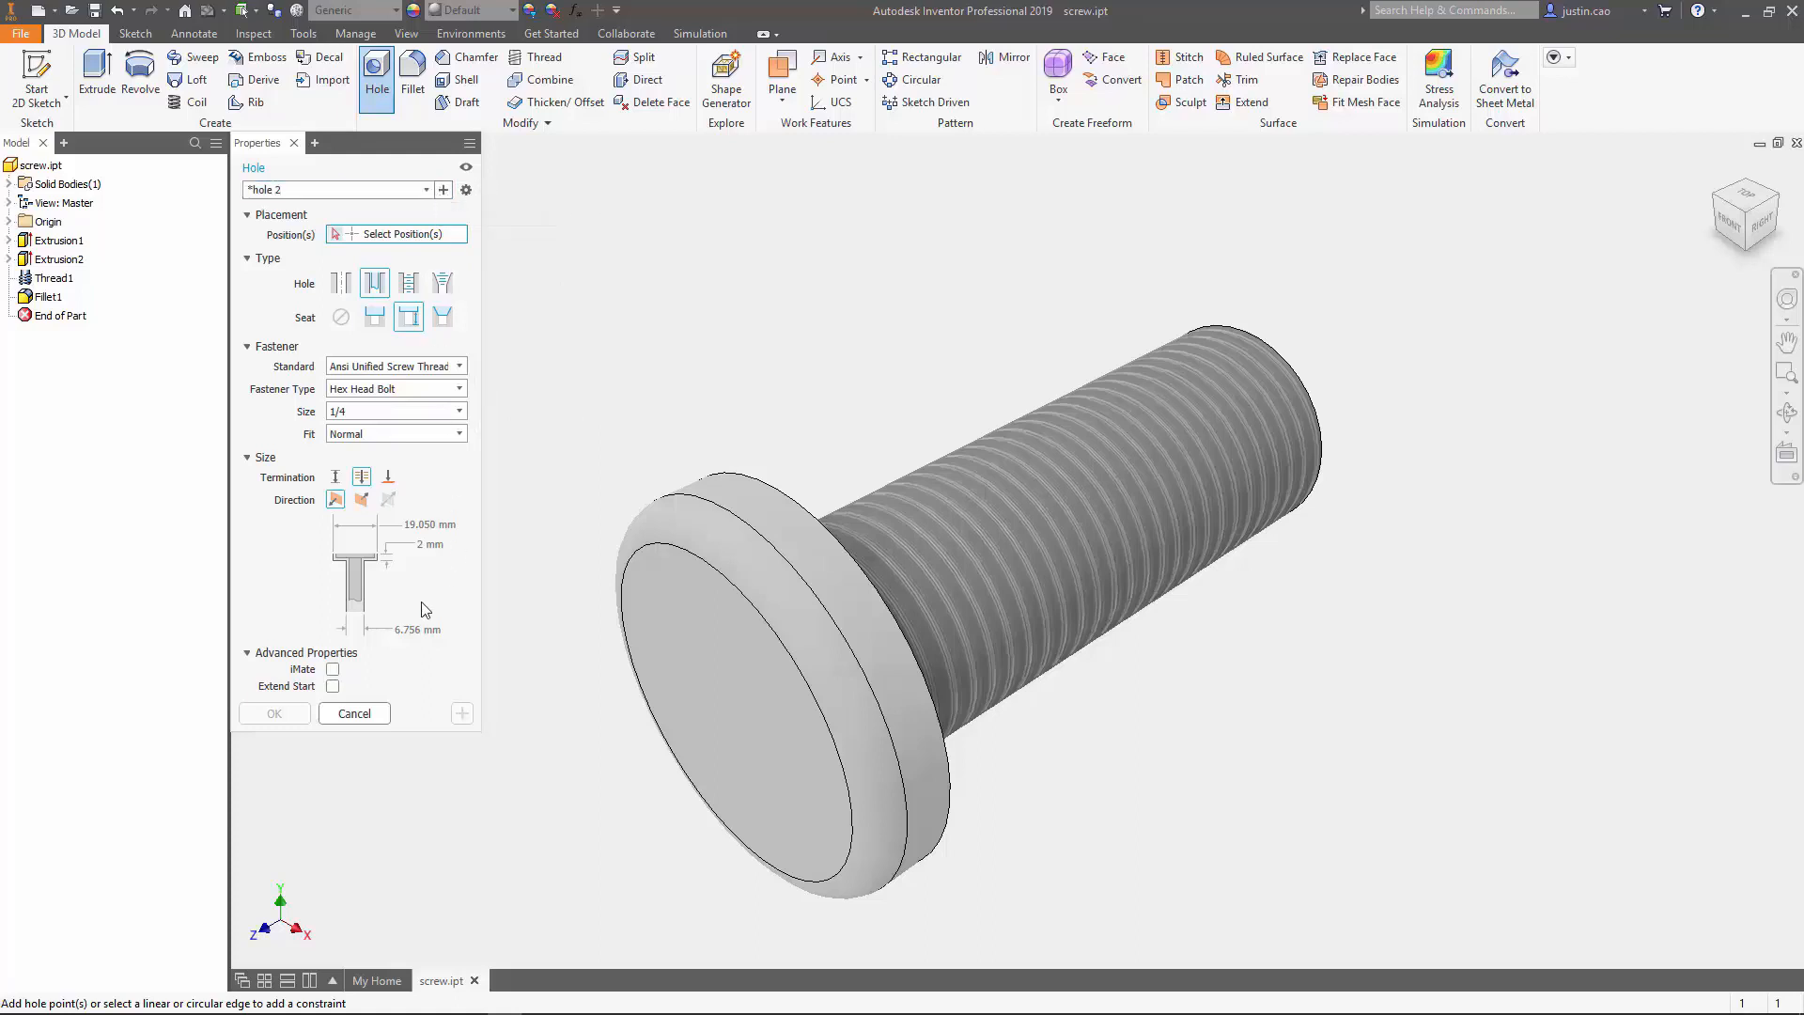
# Cancel and restart the Hole command, confirming 'hole 2' now appears among the presets.
pyautogui.click(353, 713)
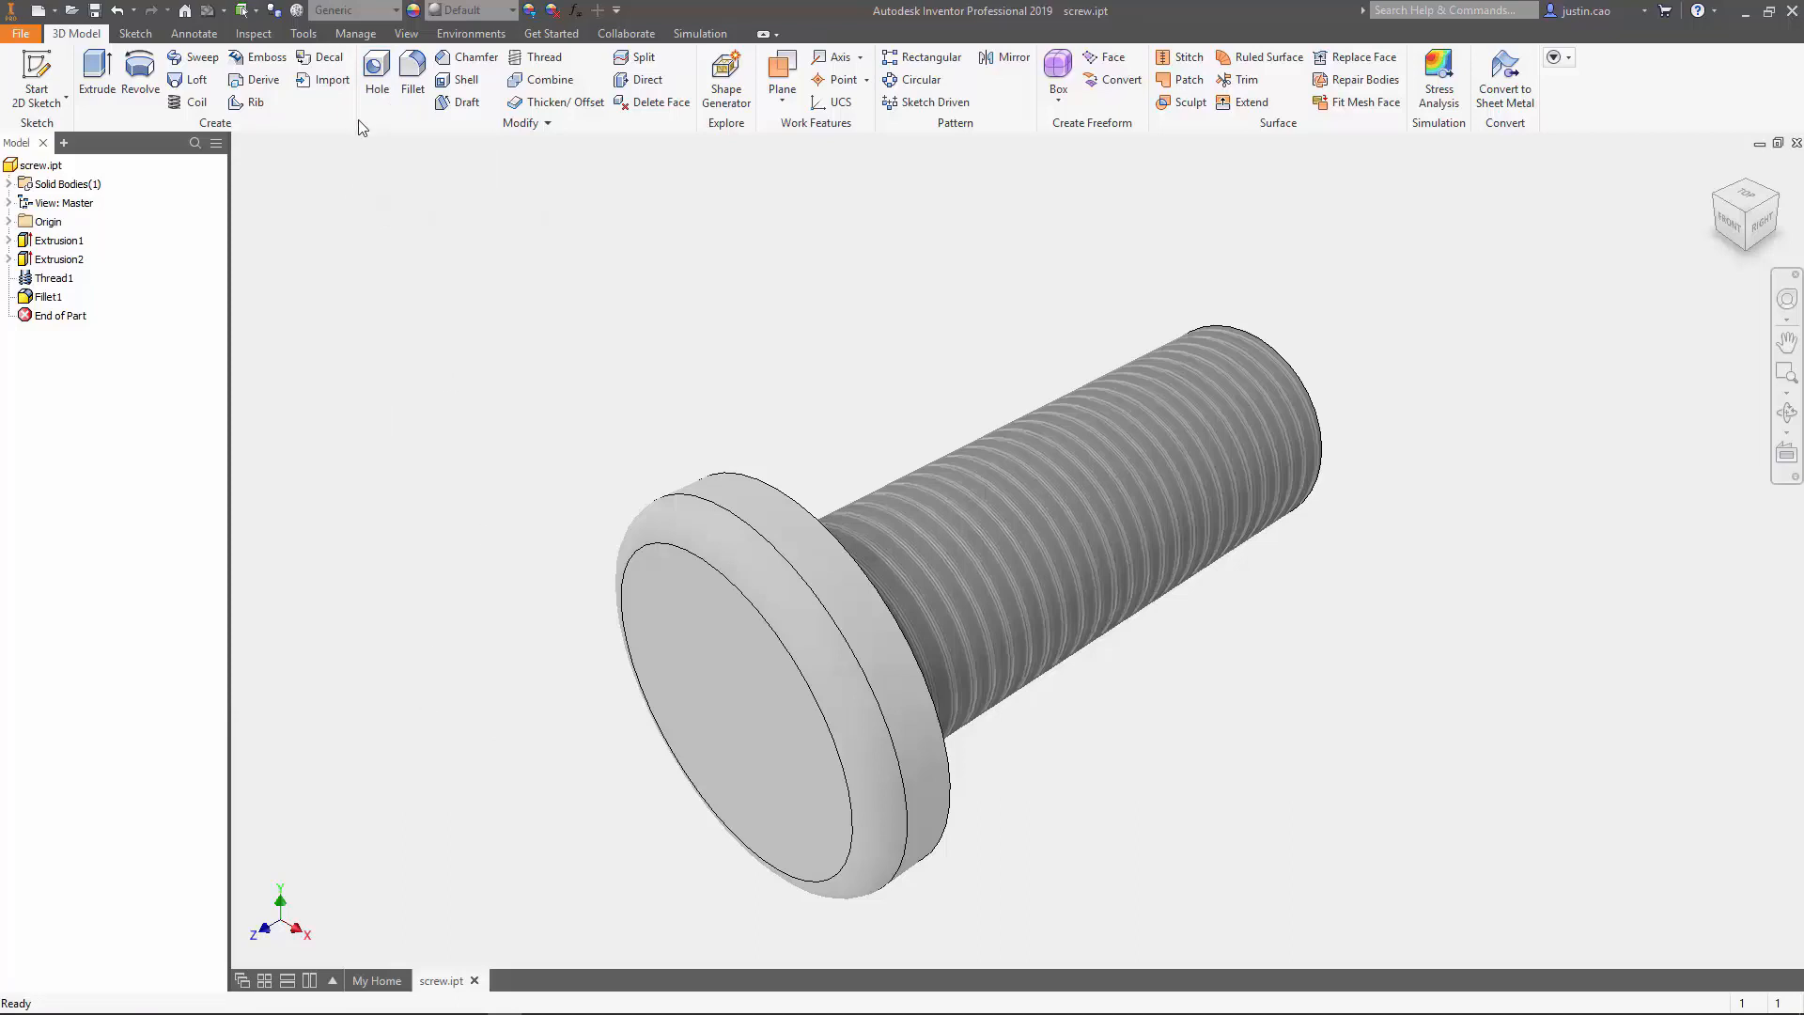
pyautogui.click(376, 66)
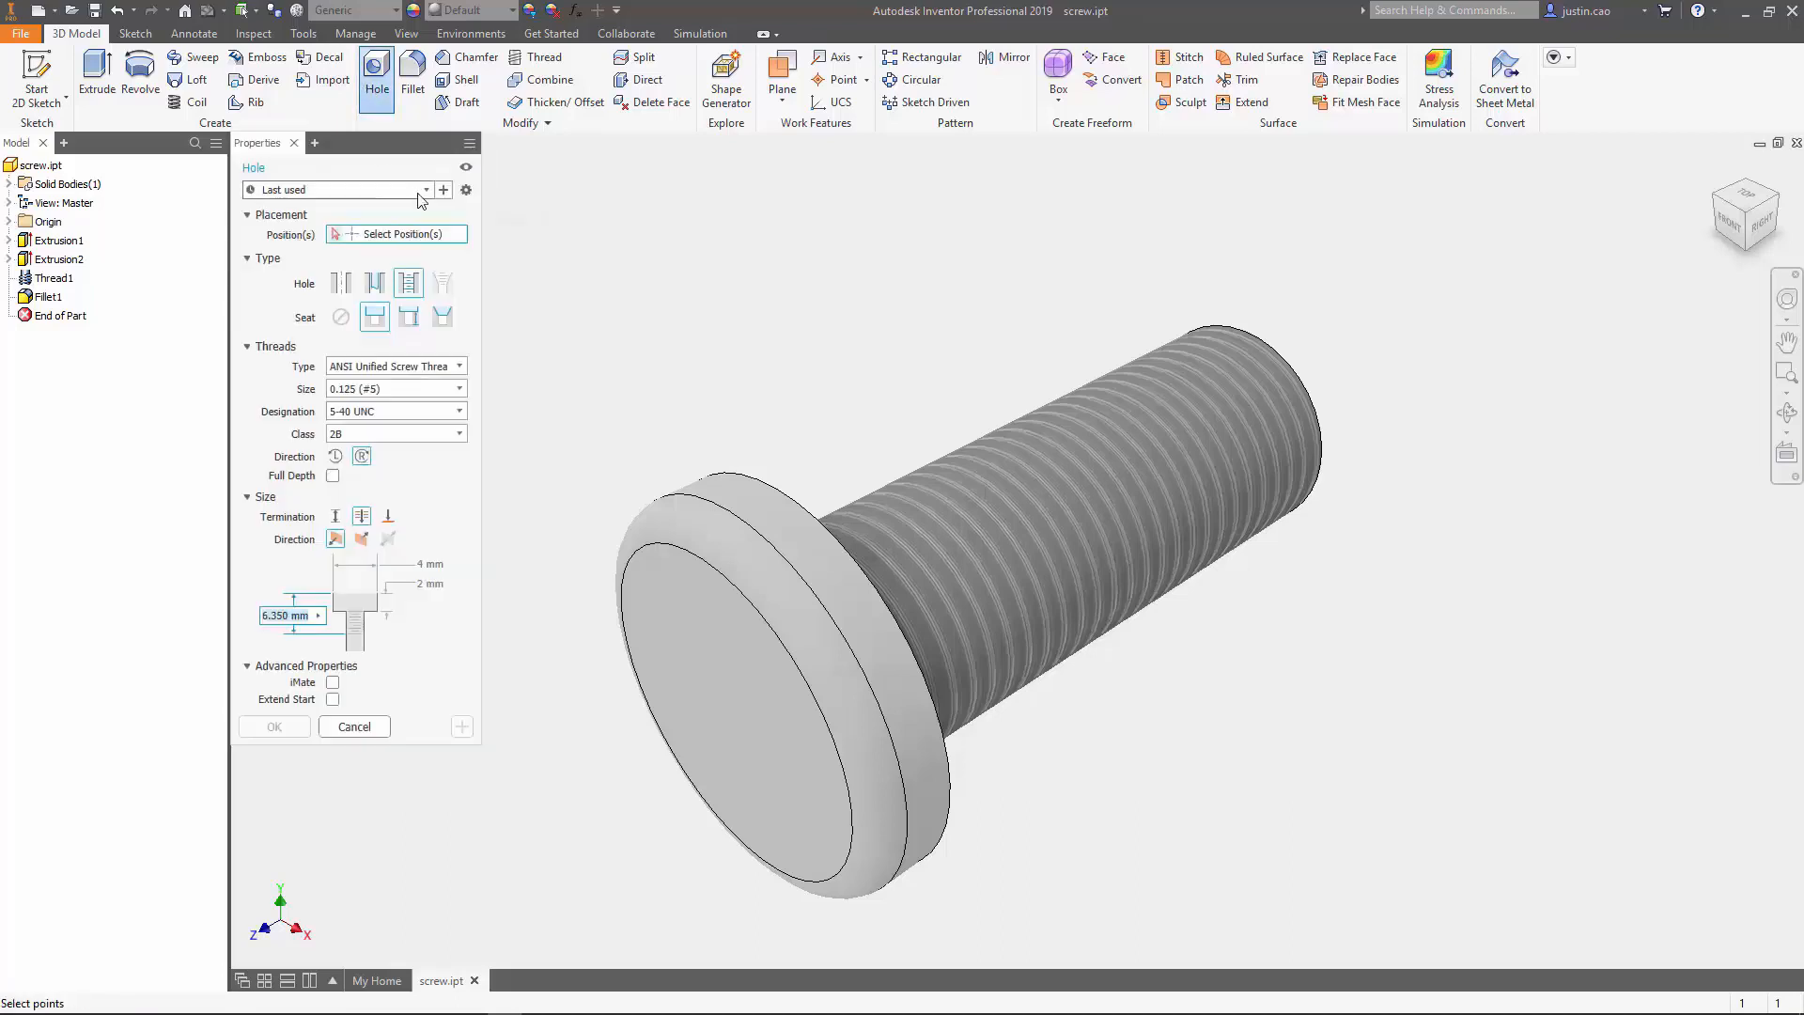
pyautogui.click(426, 189)
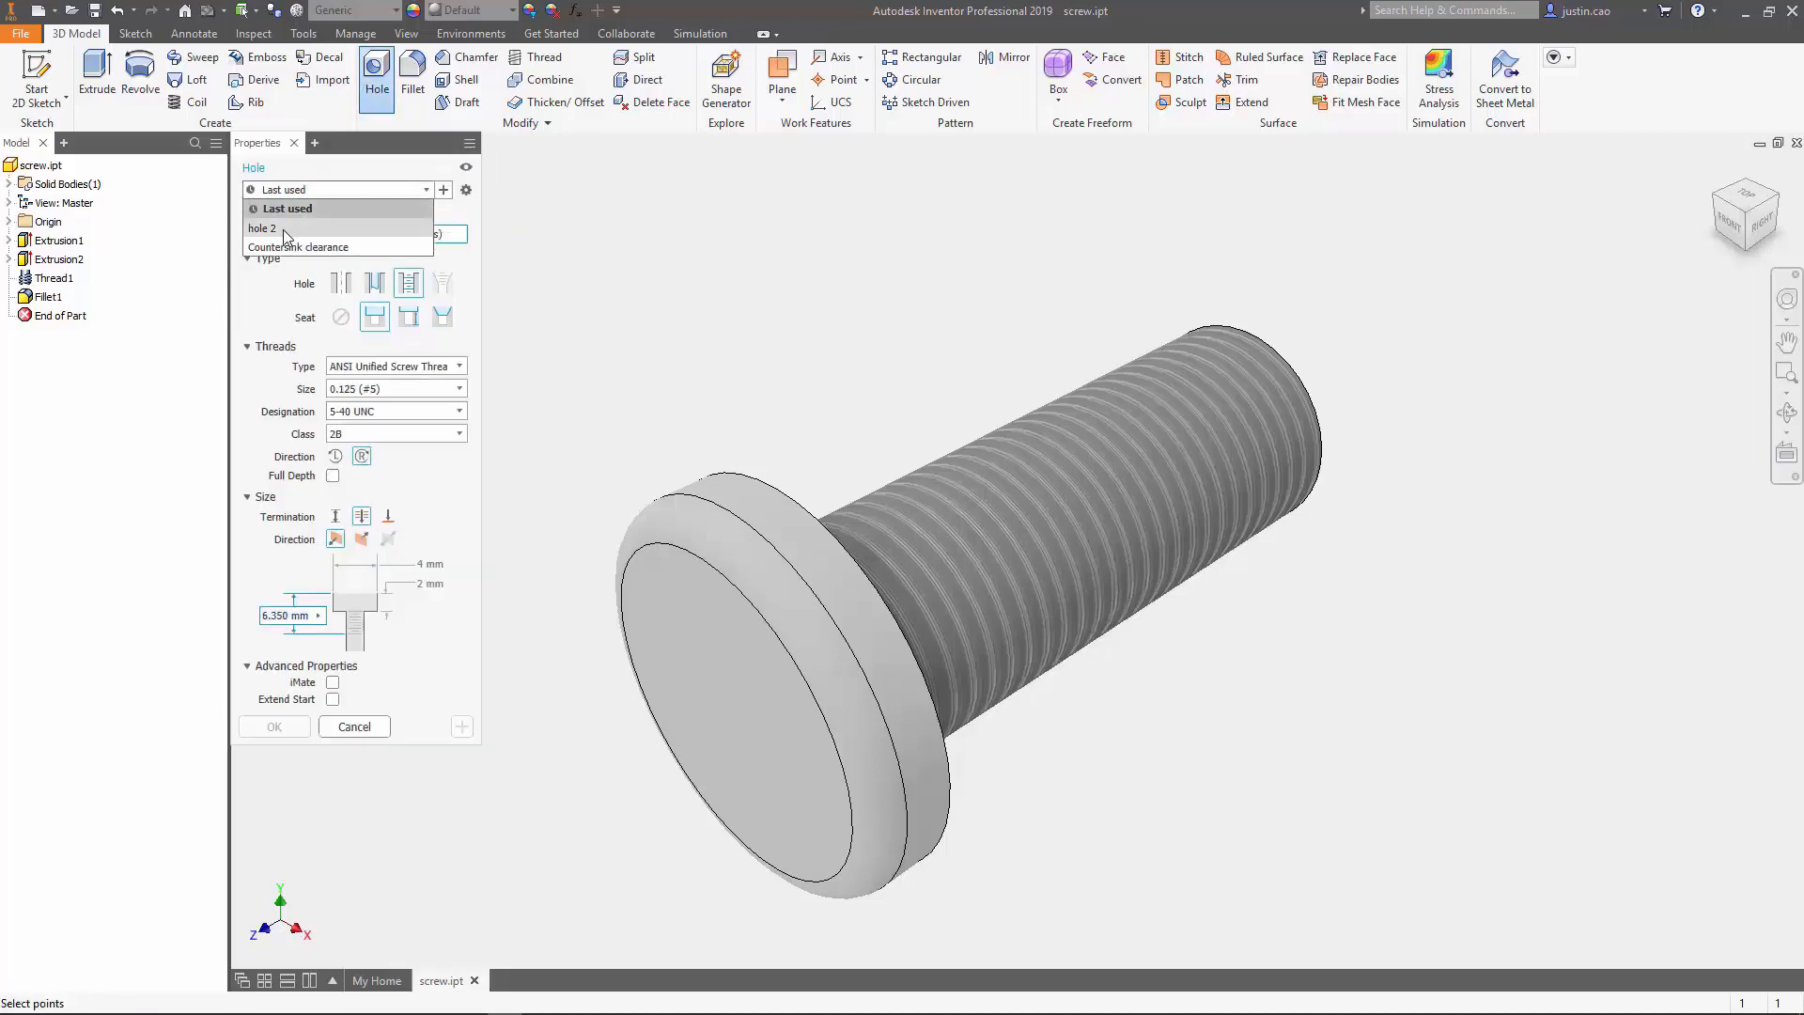
pyautogui.moveTo(262, 227)
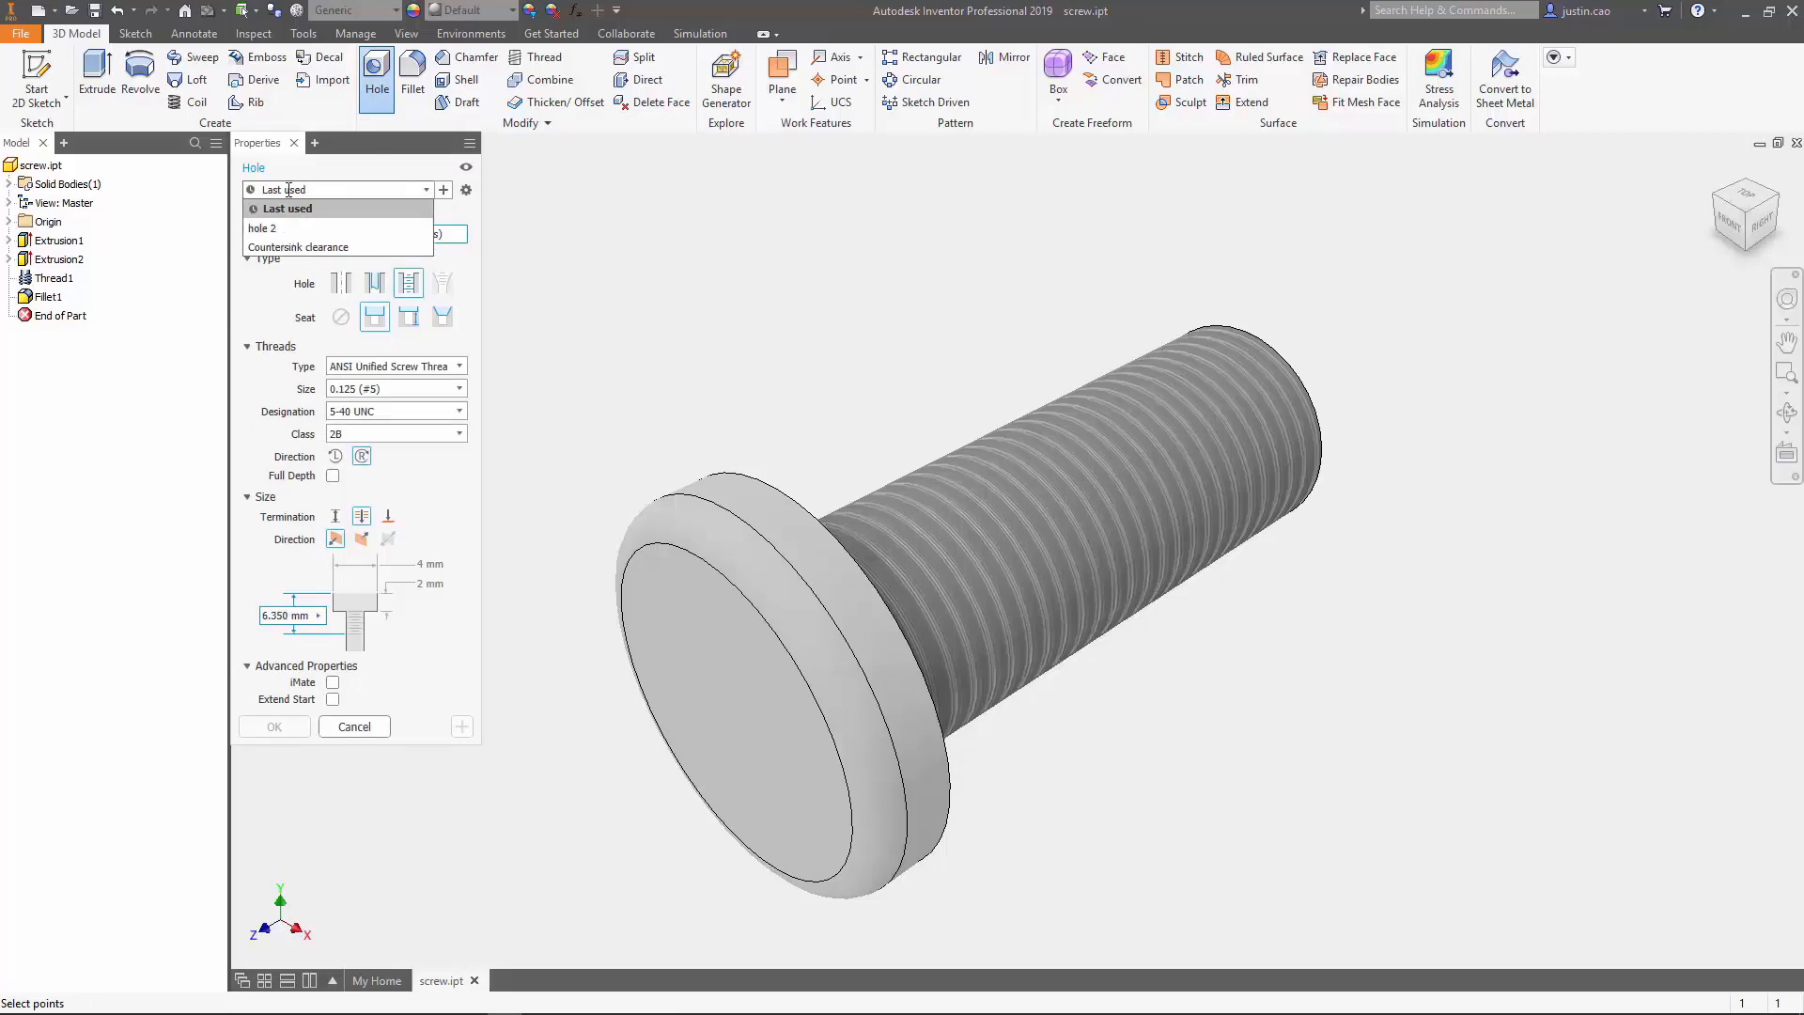
pyautogui.moveTo(337, 297)
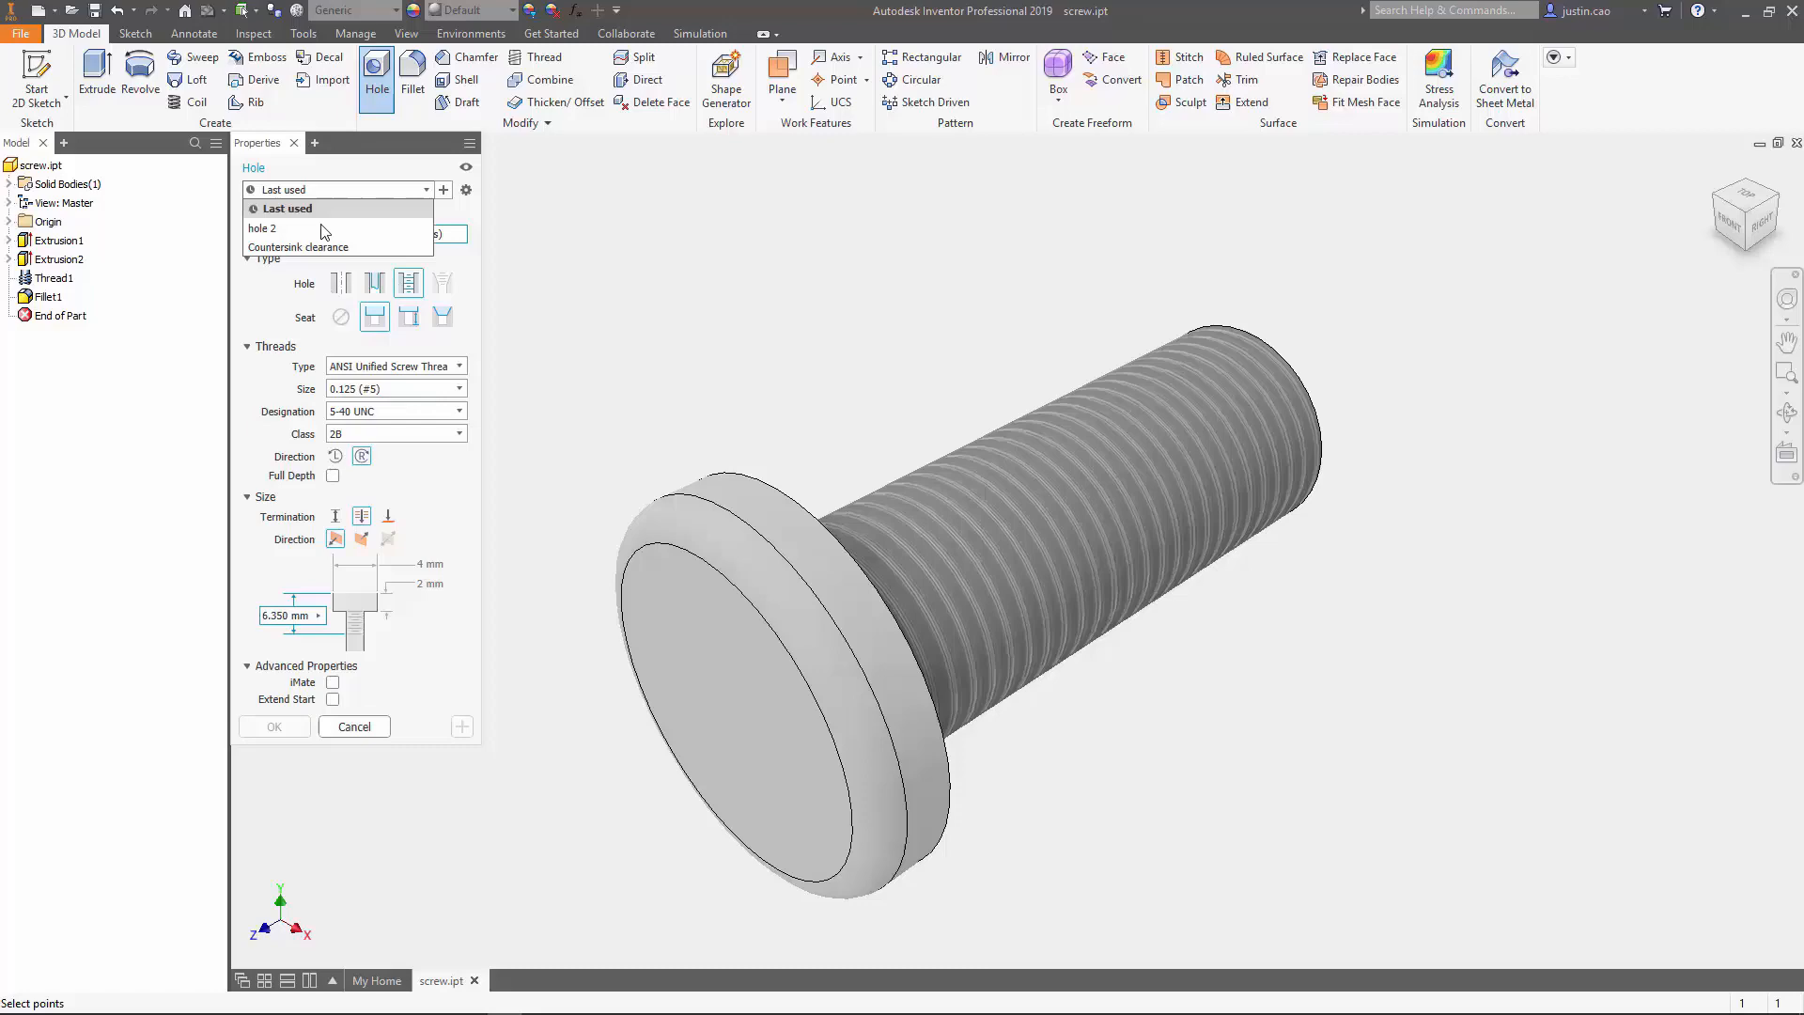
pyautogui.moveTo(353, 182)
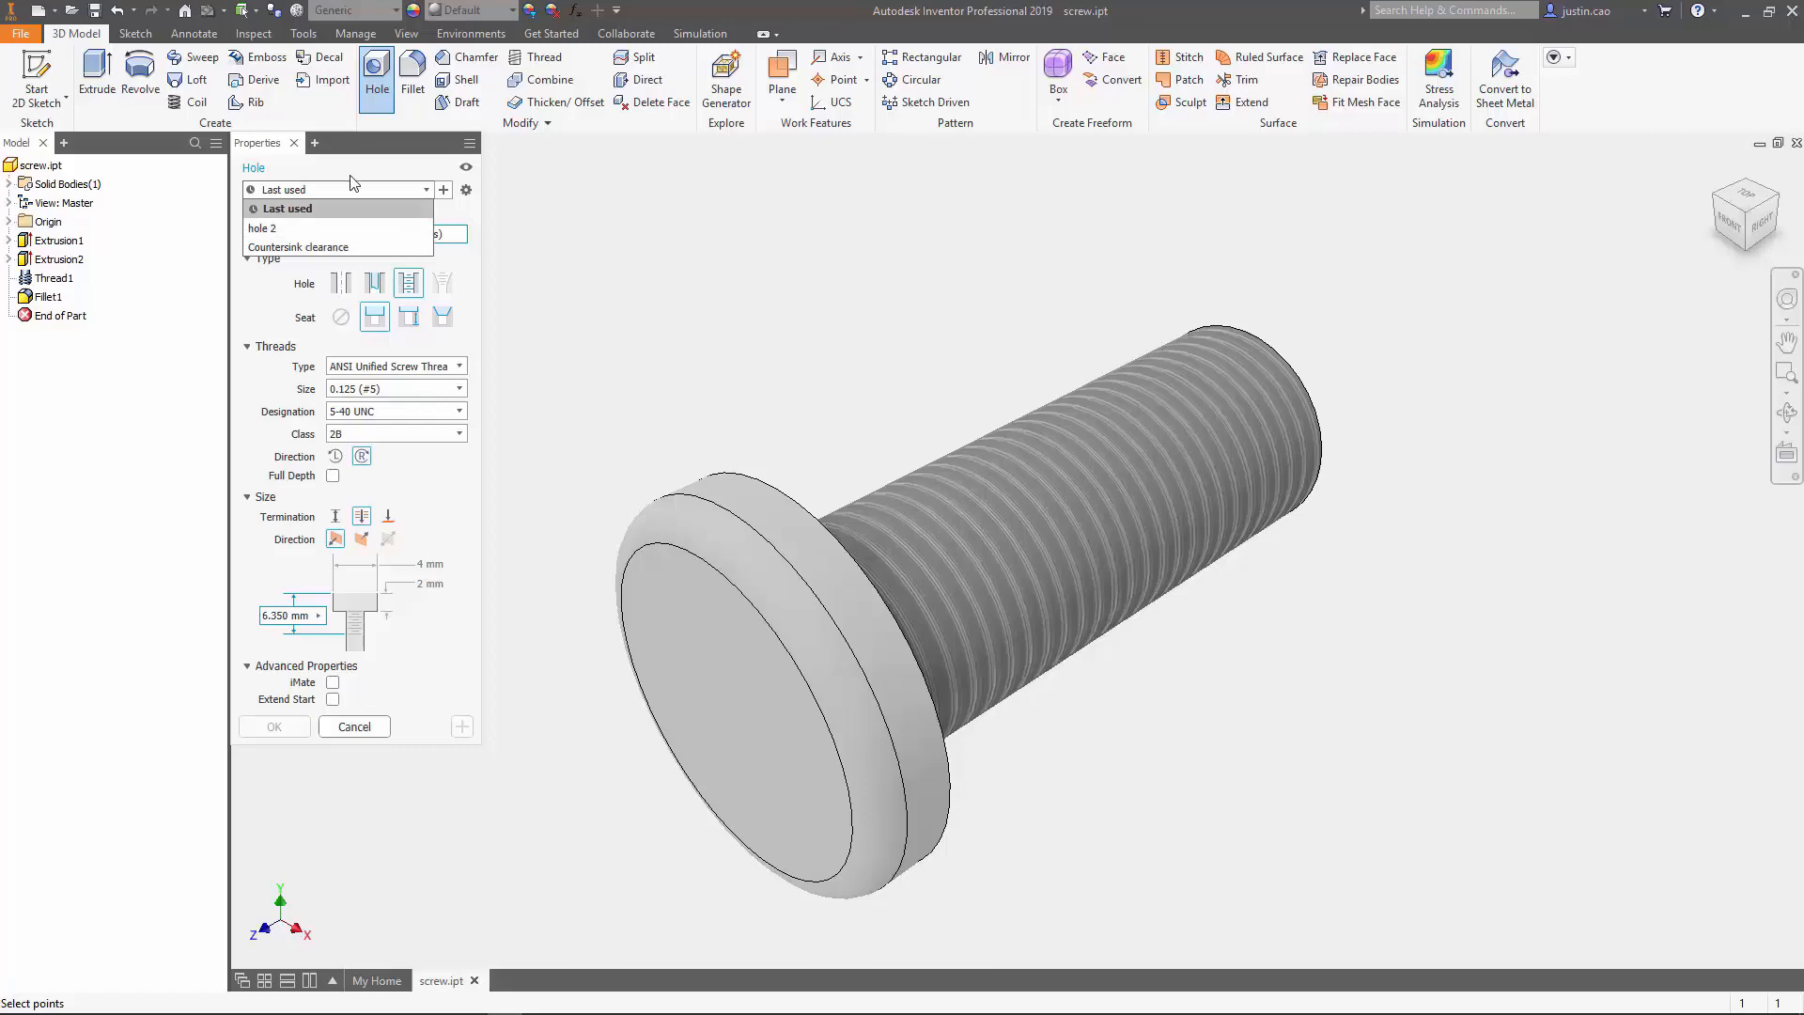